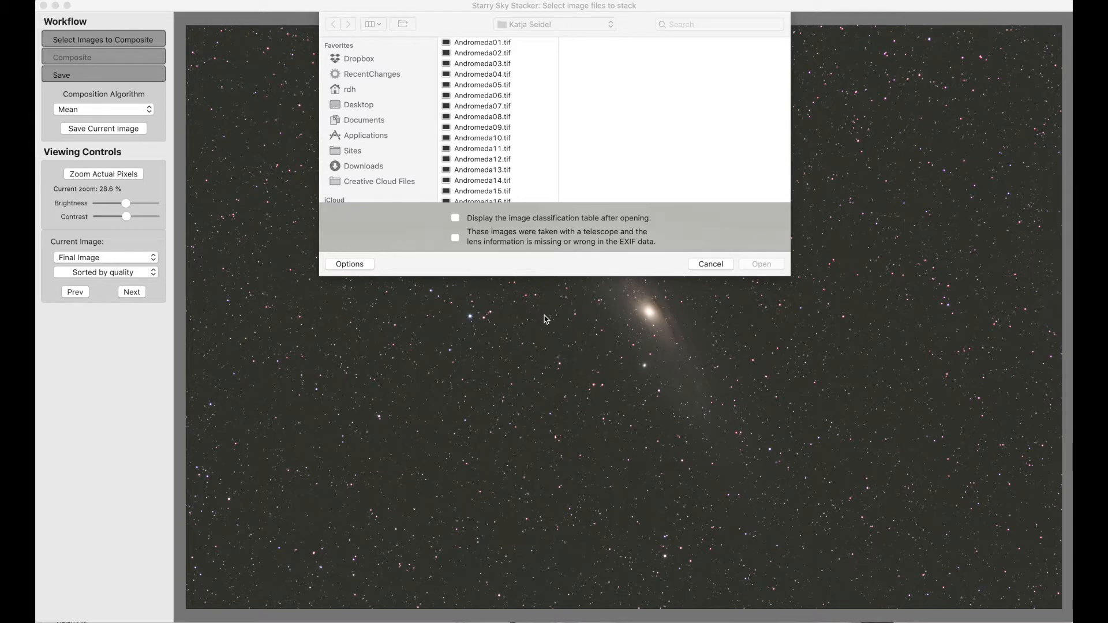
mouse_move(518, 32)
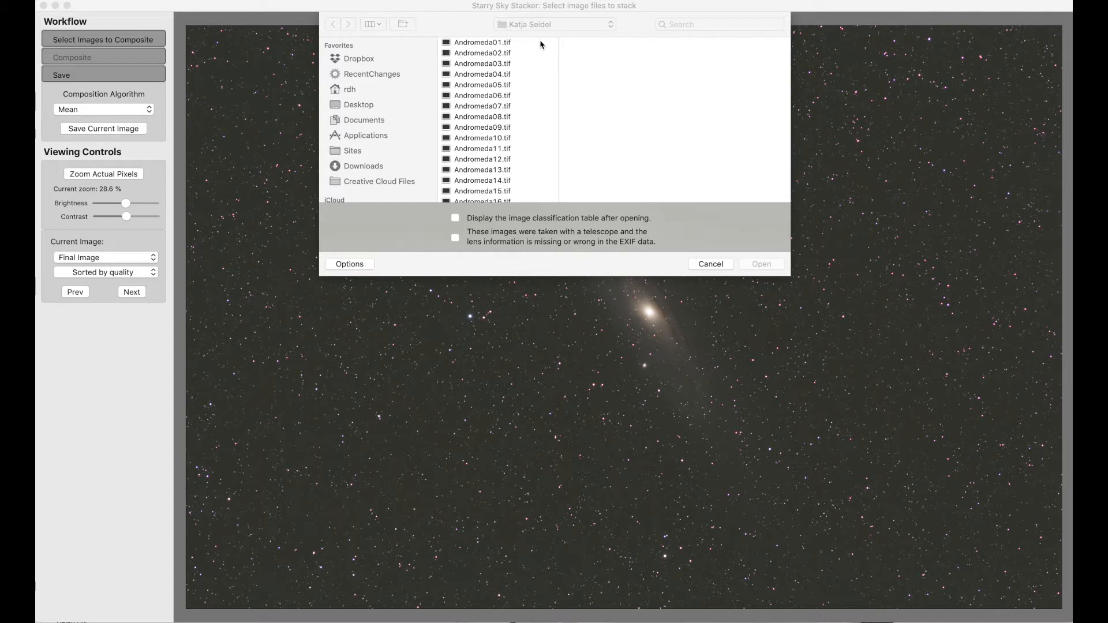
- Select all thirty Andromeda TIFF frames and open them for stacking
left_click(482, 42)
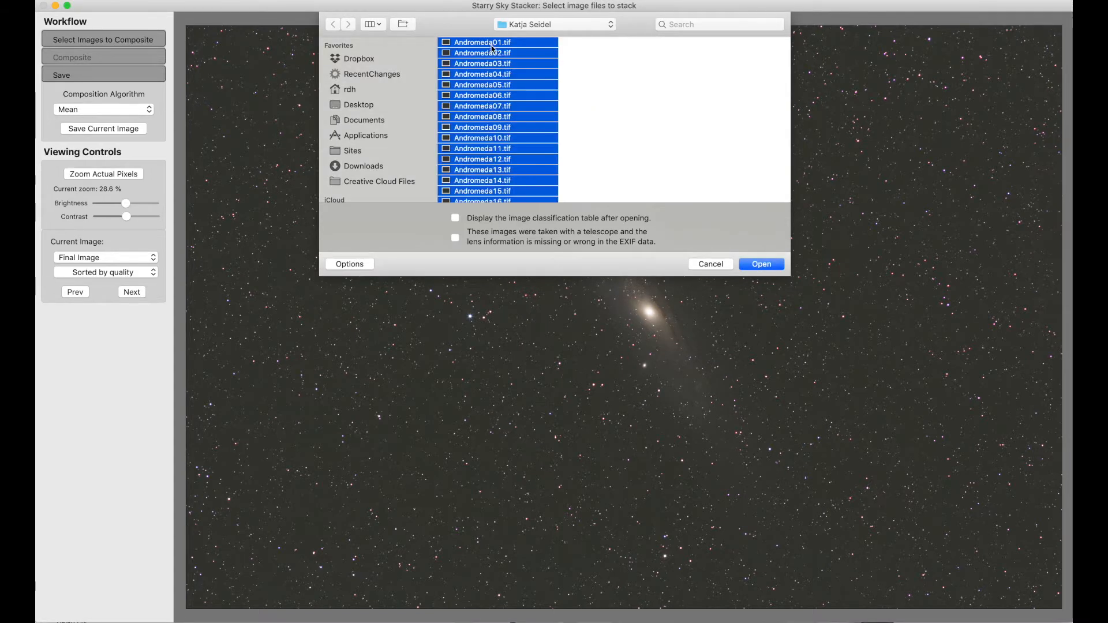
left_click(762, 264)
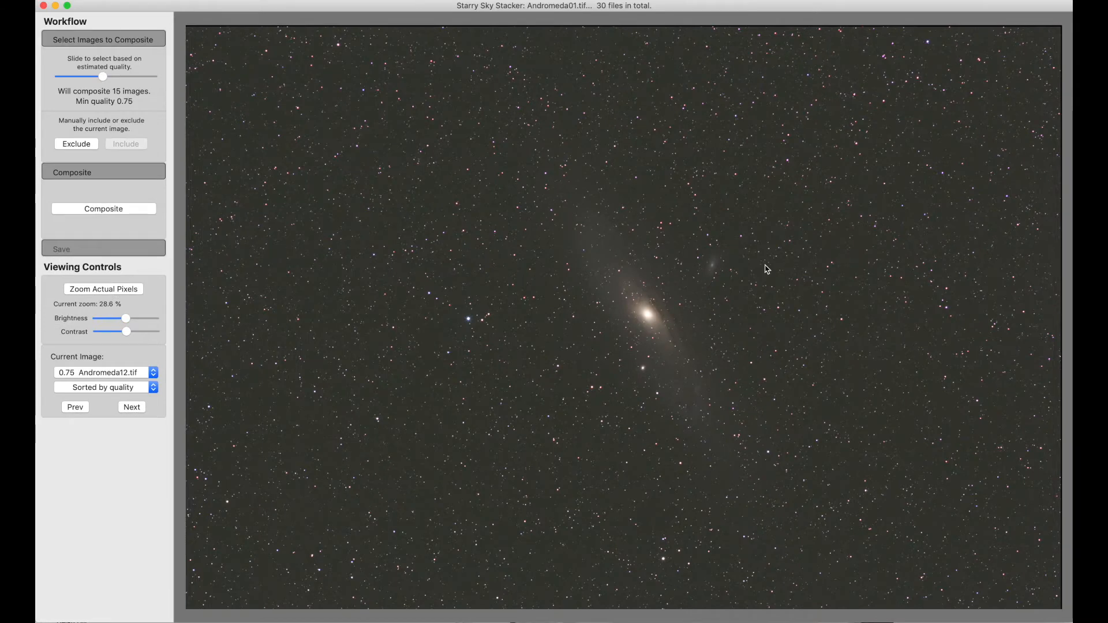
mouse_move(664, 330)
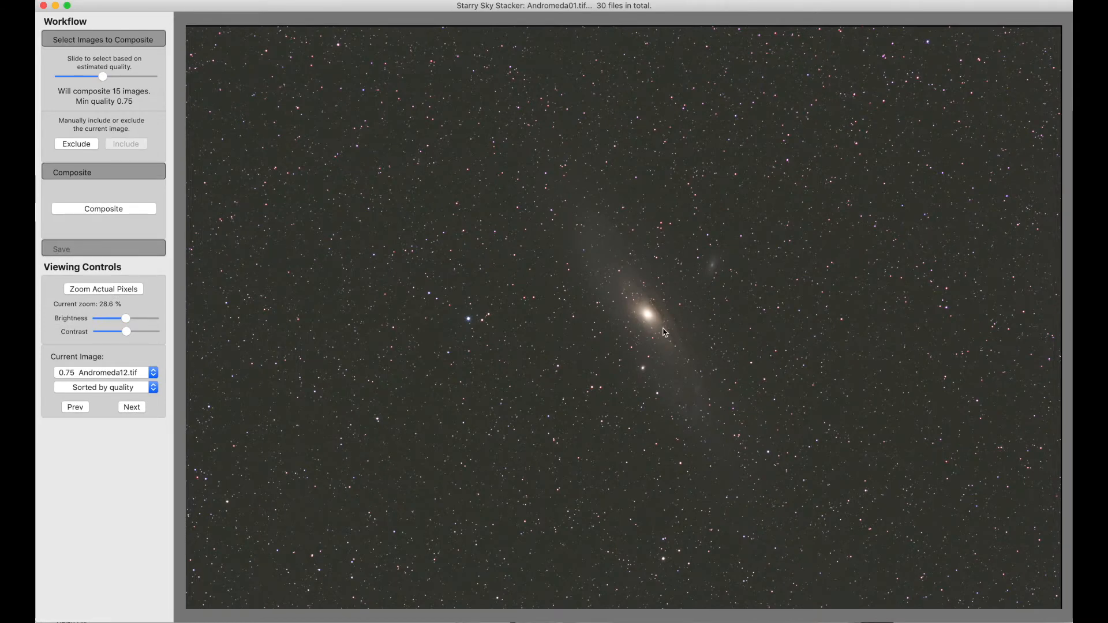
left_click(103, 372)
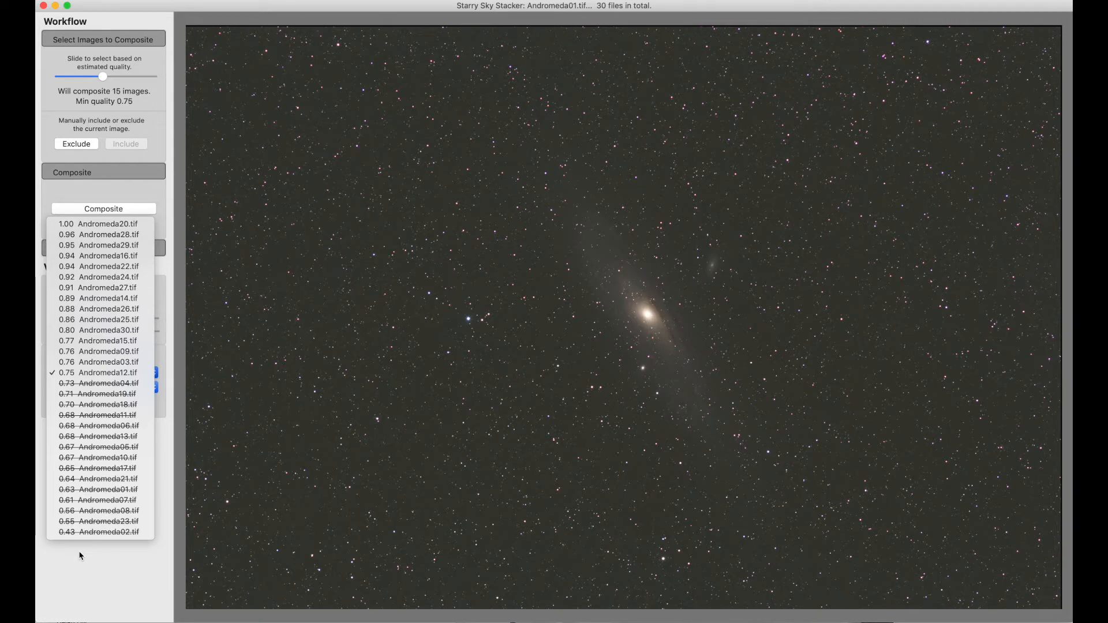
left_click(98, 372)
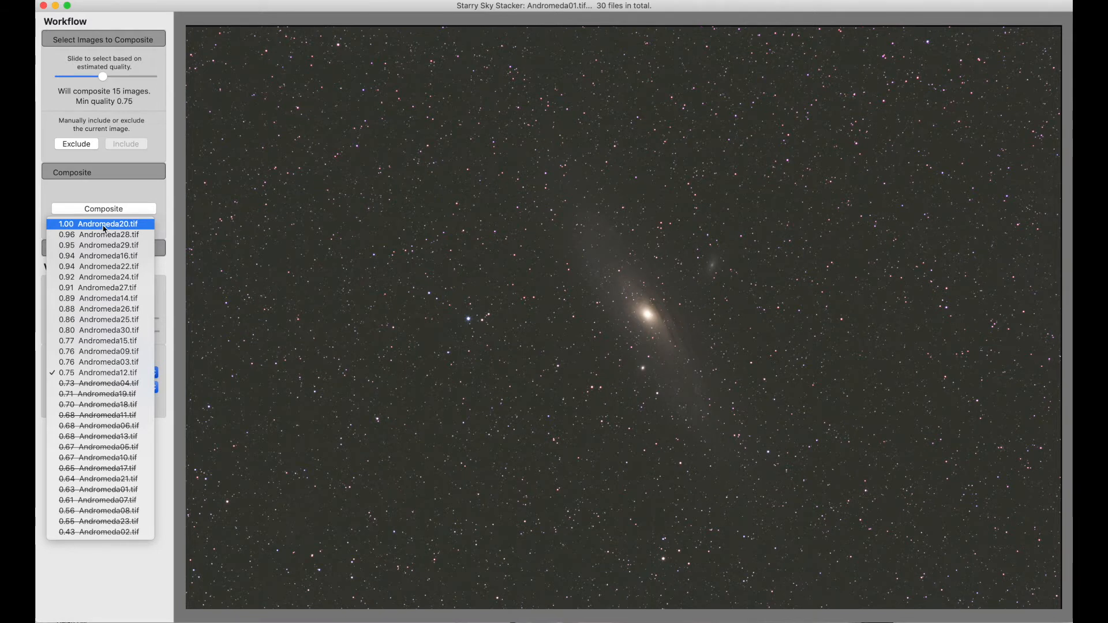
left_click(104, 362)
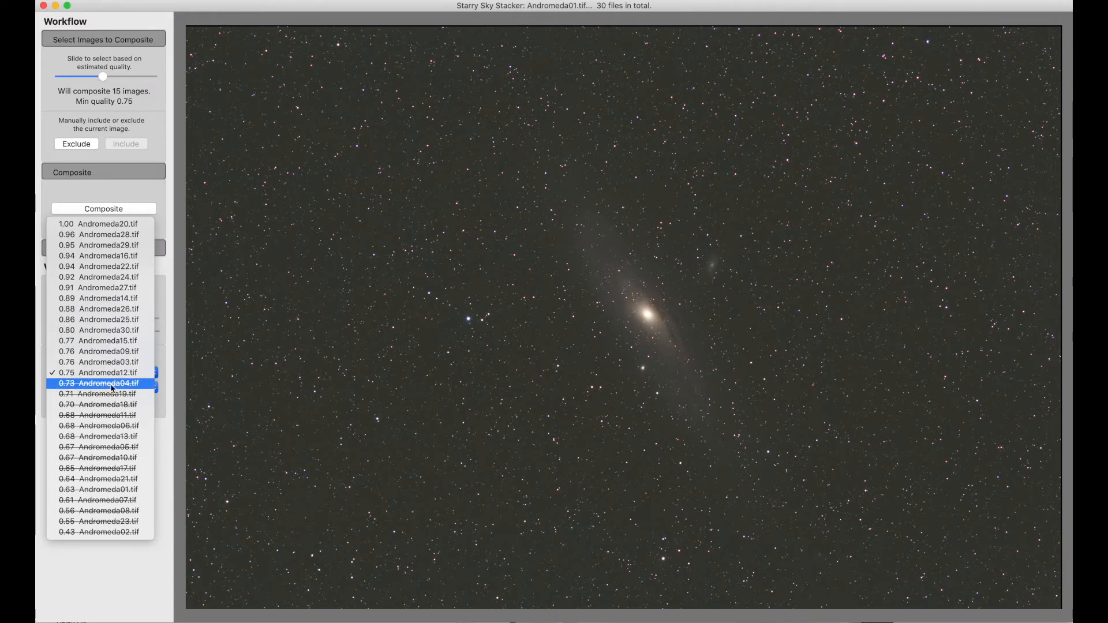
left_click(98, 372)
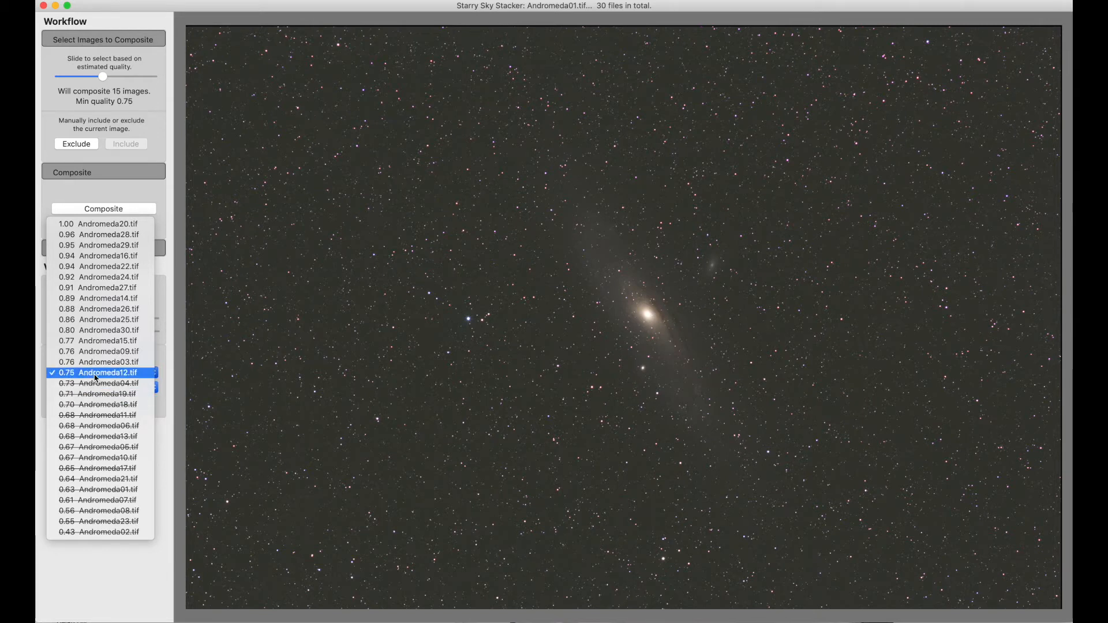
mouse_move(126, 380)
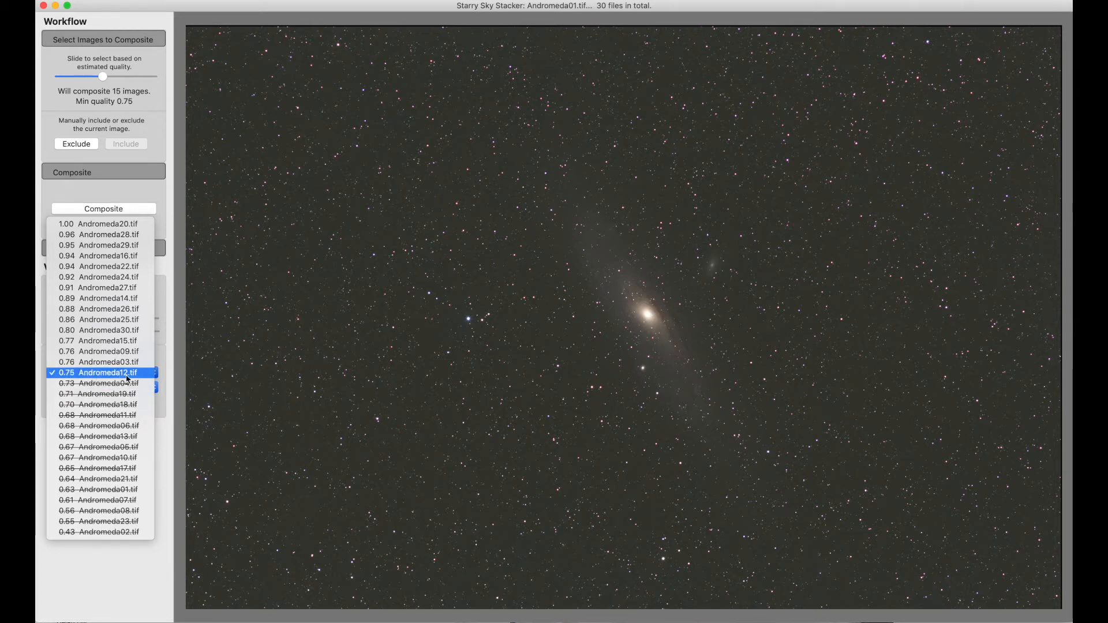
left_click(99, 372)
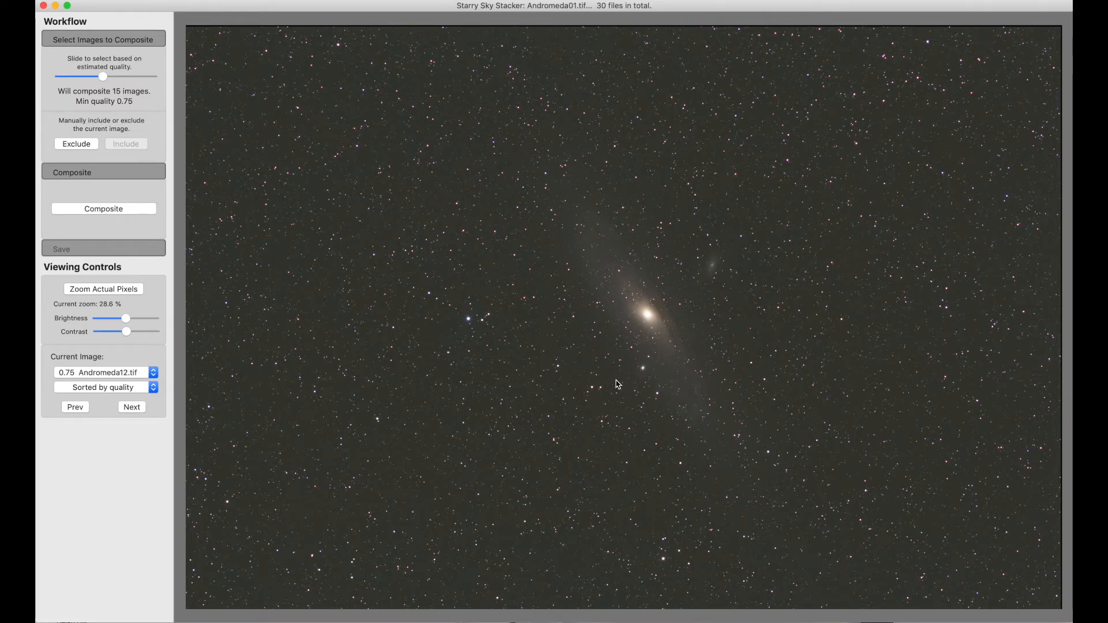
mouse_move(519, 375)
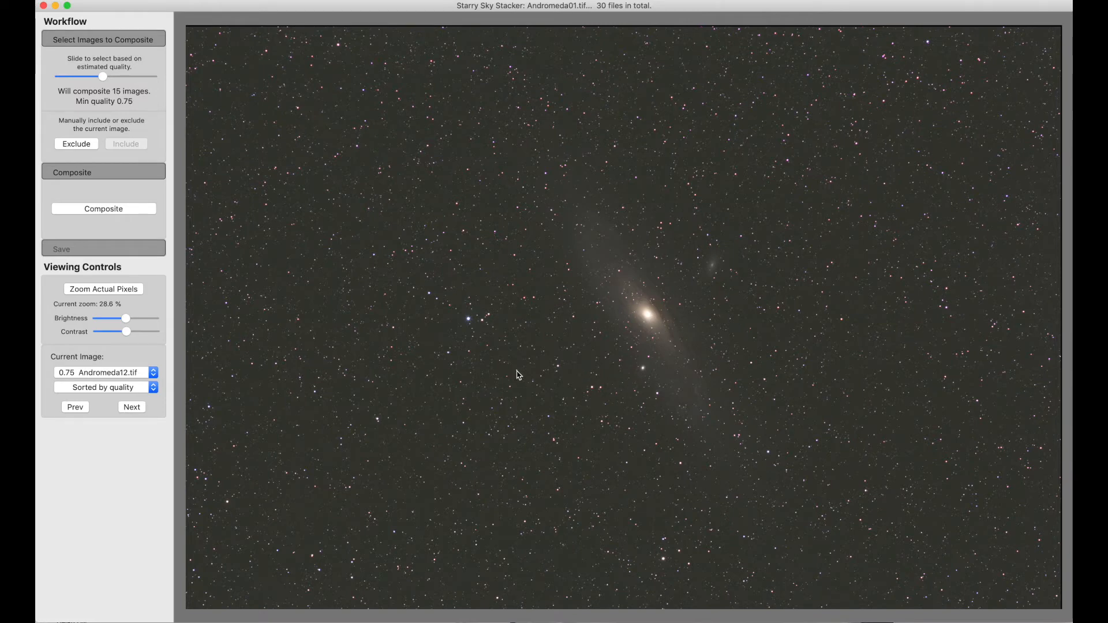
- Try the quality cutoff, Exclude and Exclude All to drop frames from the composite
left_click(104, 372)
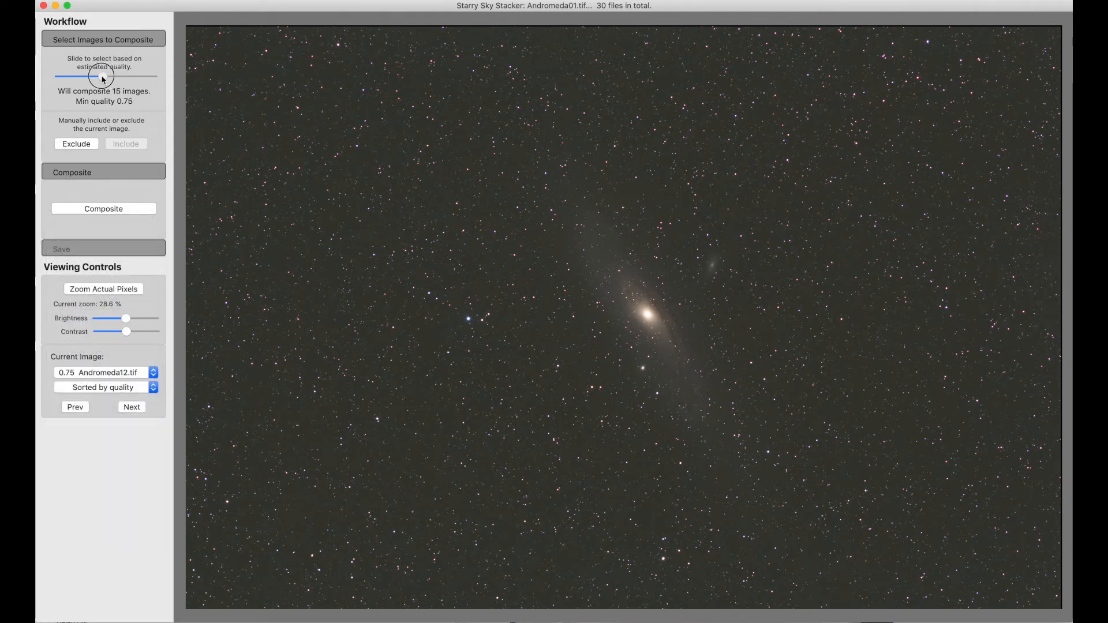
left_click_drag(103, 76, 97, 75)
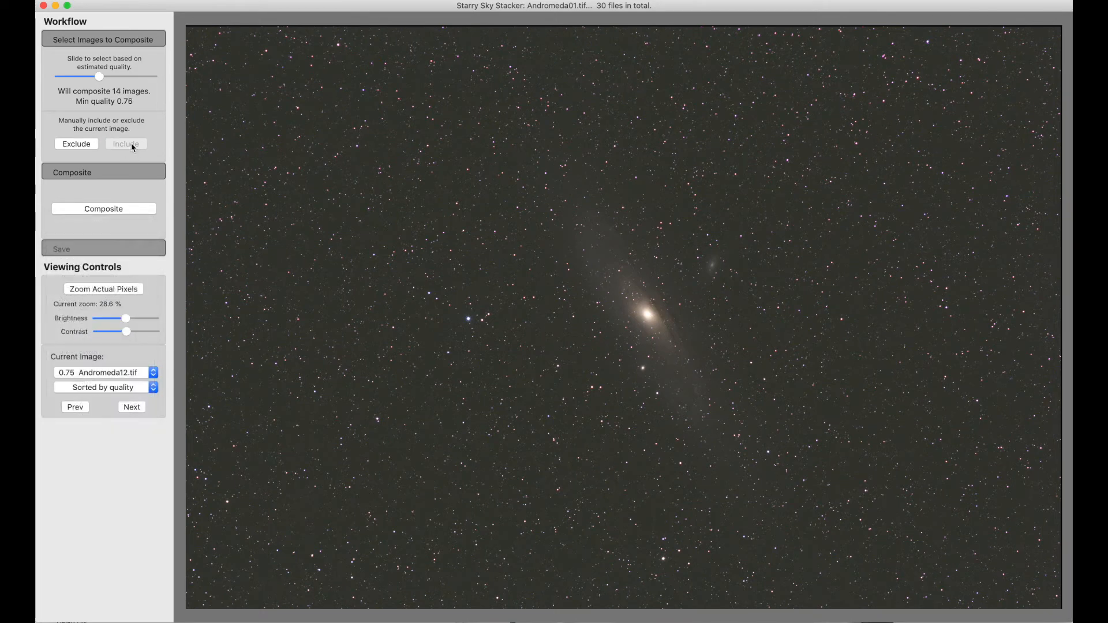
left_click(75, 143)
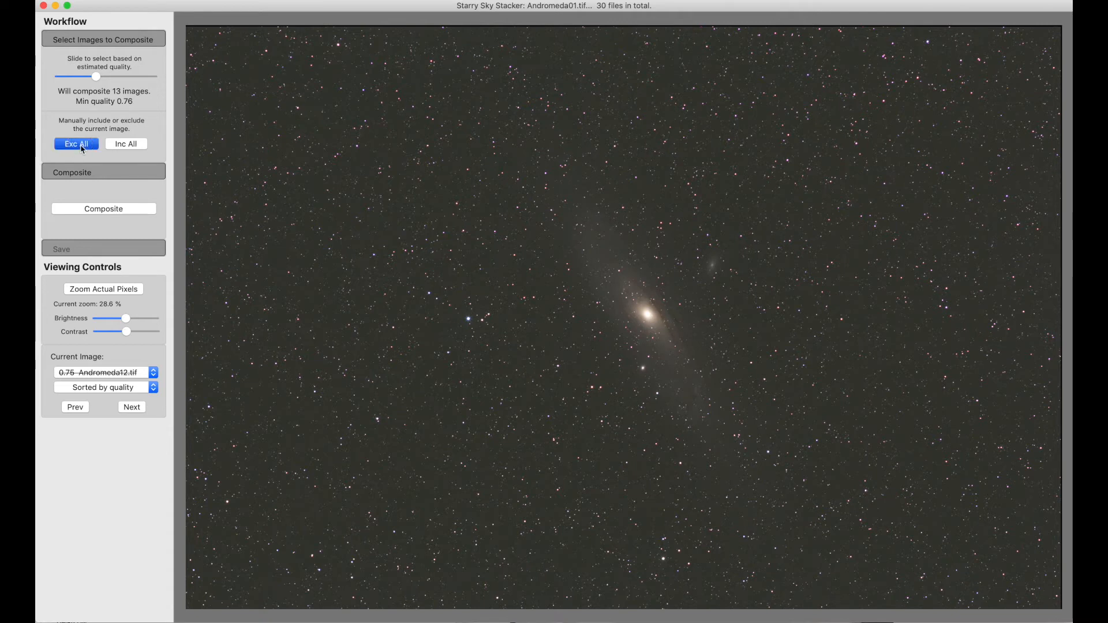
left_click(75, 144)
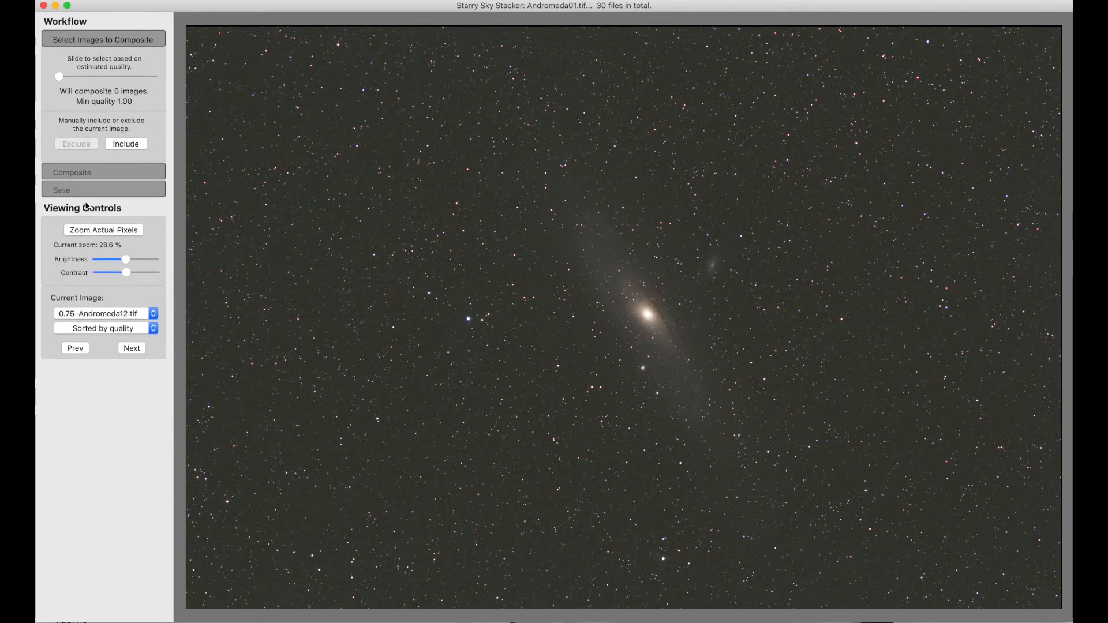
mouse_move(95, 211)
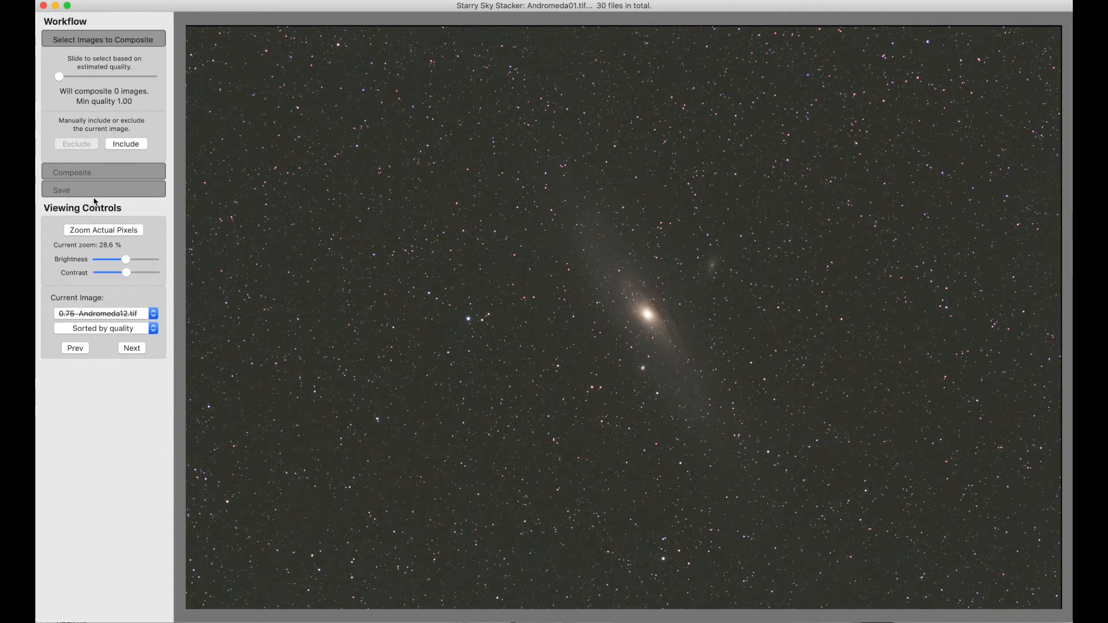
- Settle the selection on the best 15 frames and composite them
left_click_drag(59, 77, 153, 77)
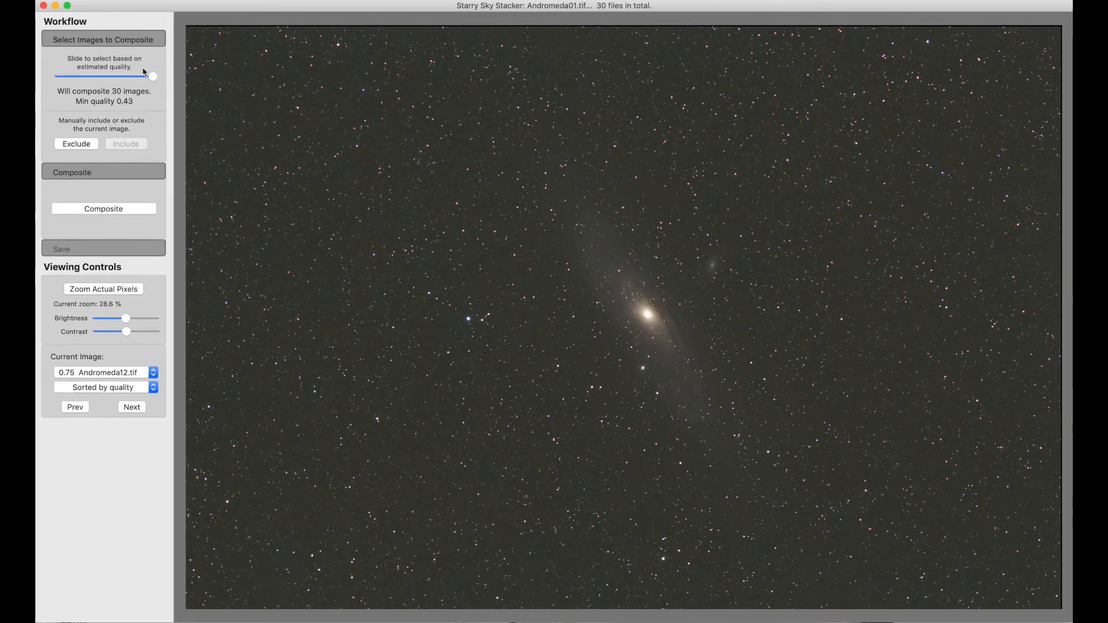
left_click_drag(153, 76, 101, 76)
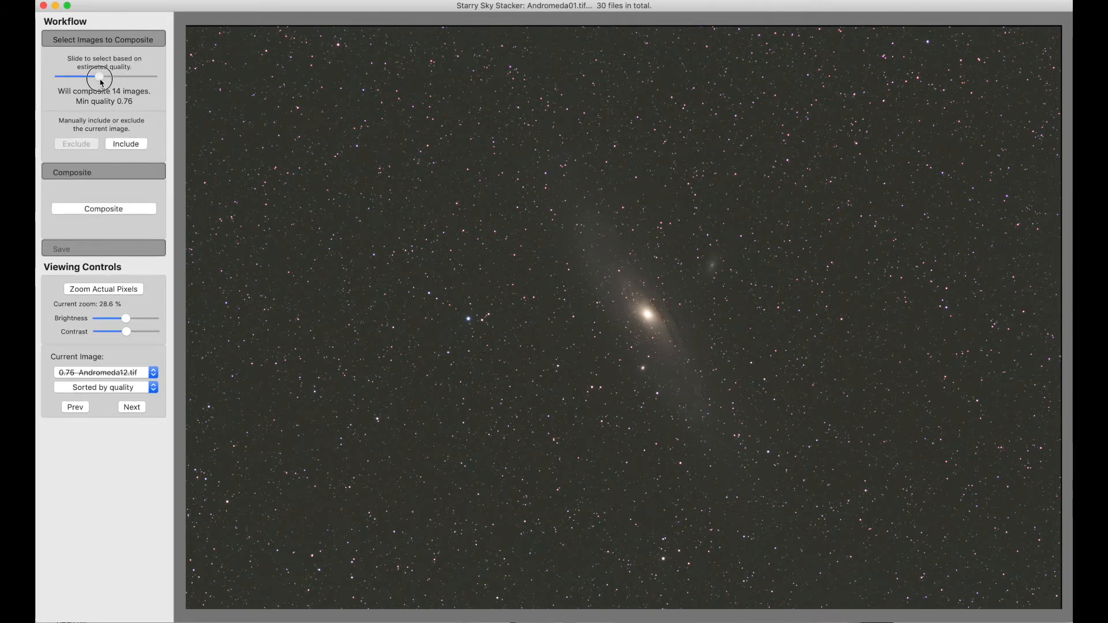
left_click_drag(99, 76, 103, 77)
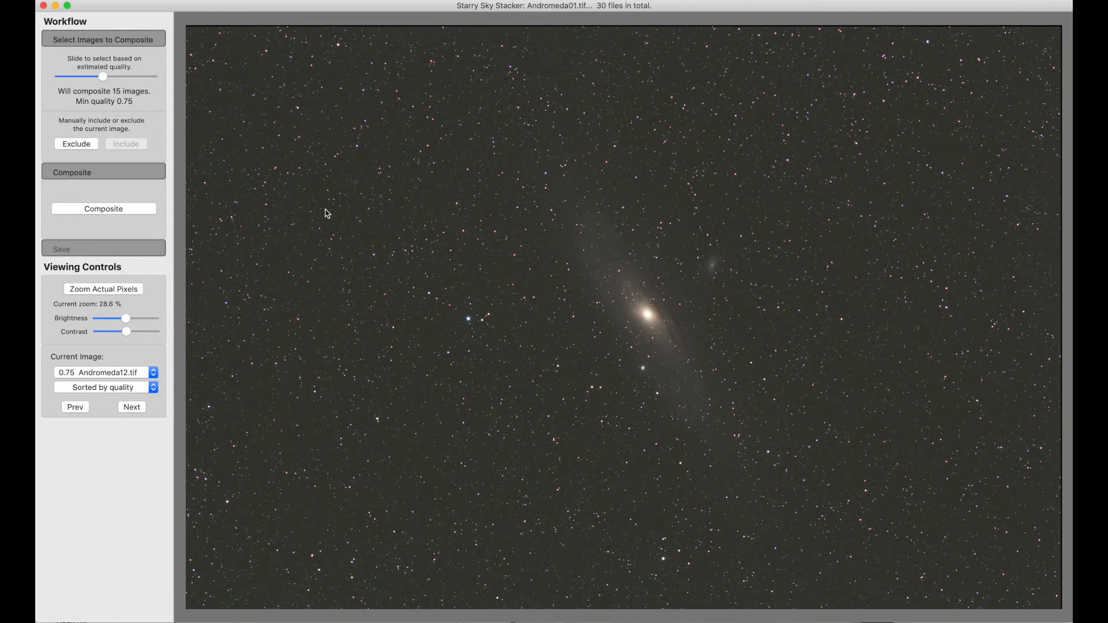
left_click(103, 209)
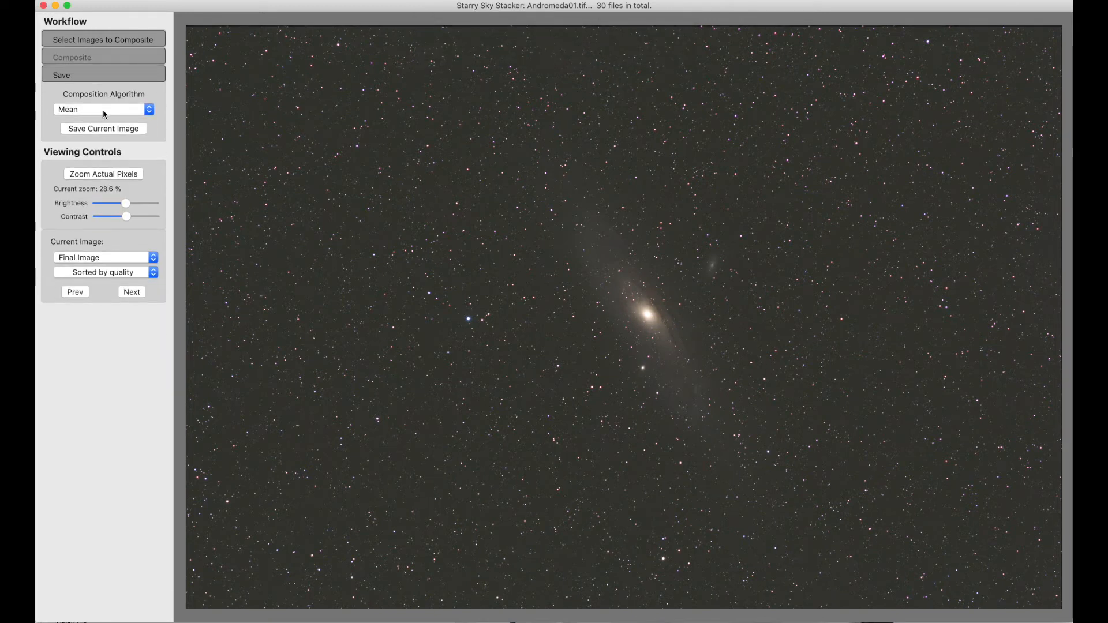
mouse_move(132, 110)
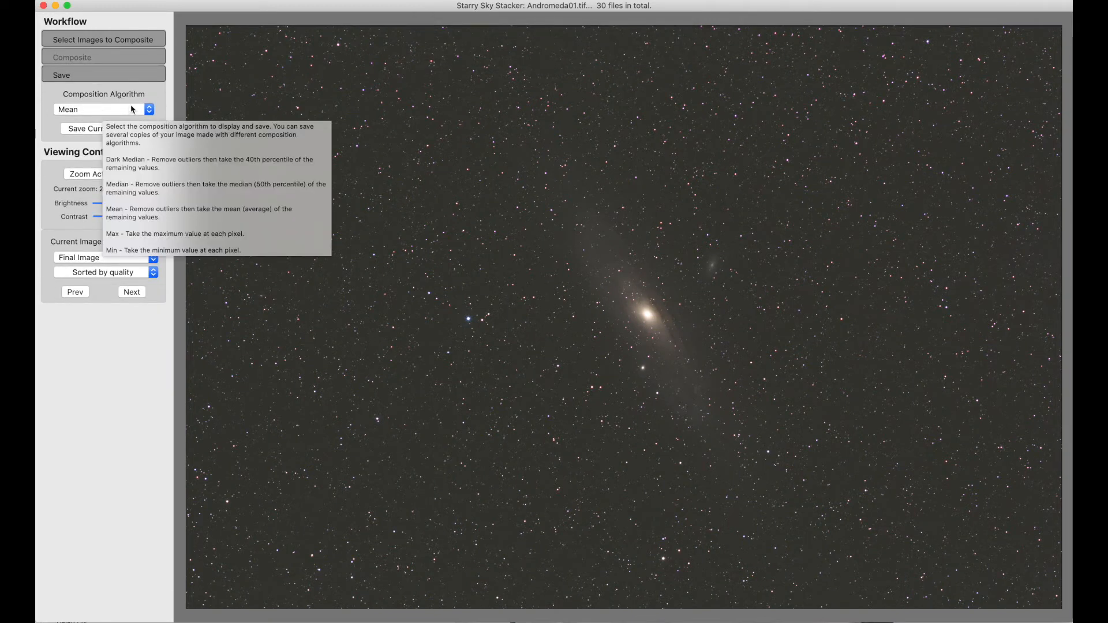
- Compare the composite under Dark Median, Median, then Dark Median again
left_click(104, 109)
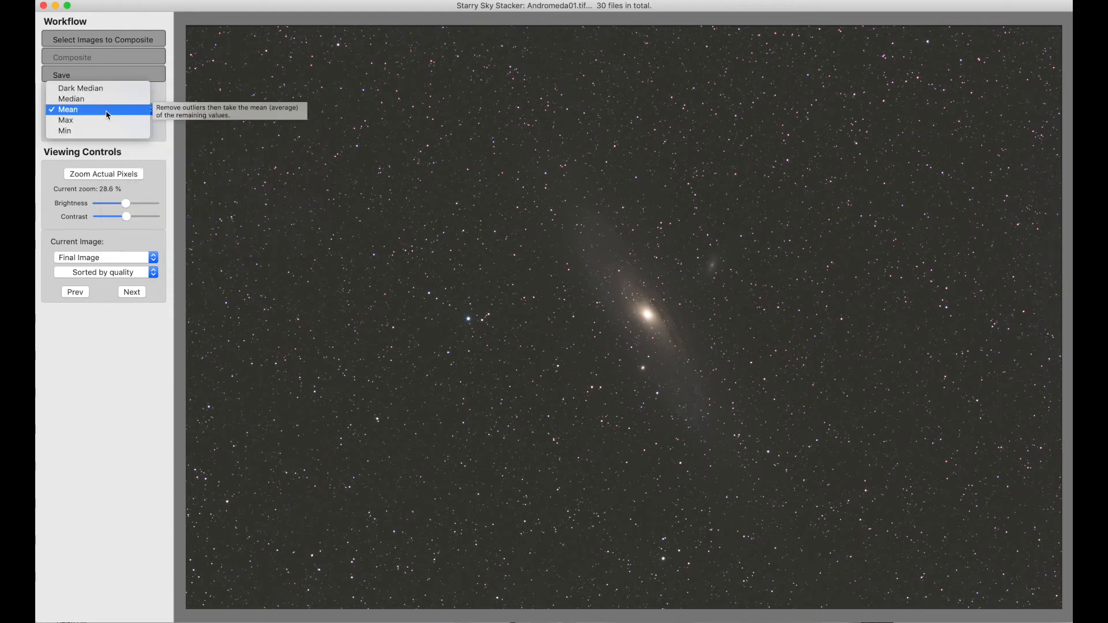
left_click(80, 88)
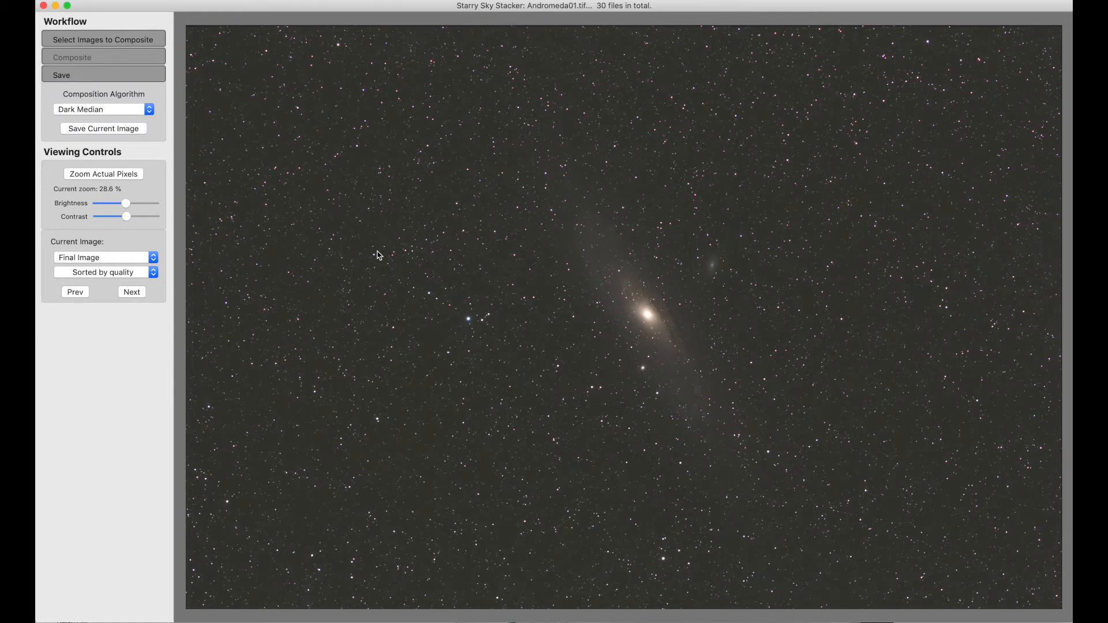
mouse_move(515, 363)
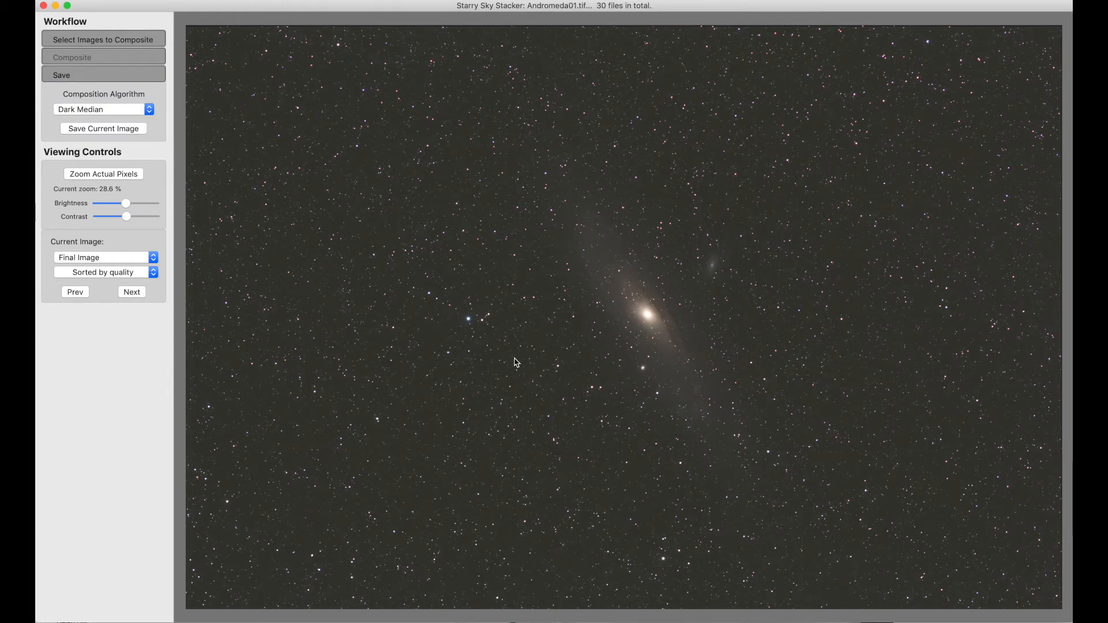
left_click(103, 109)
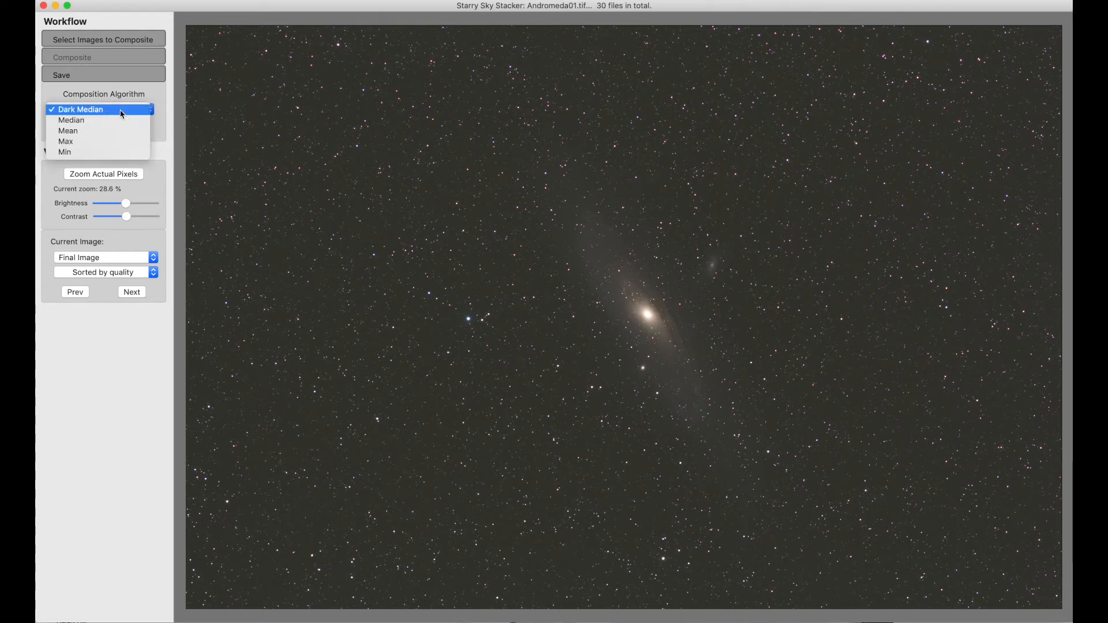
left_click(71, 121)
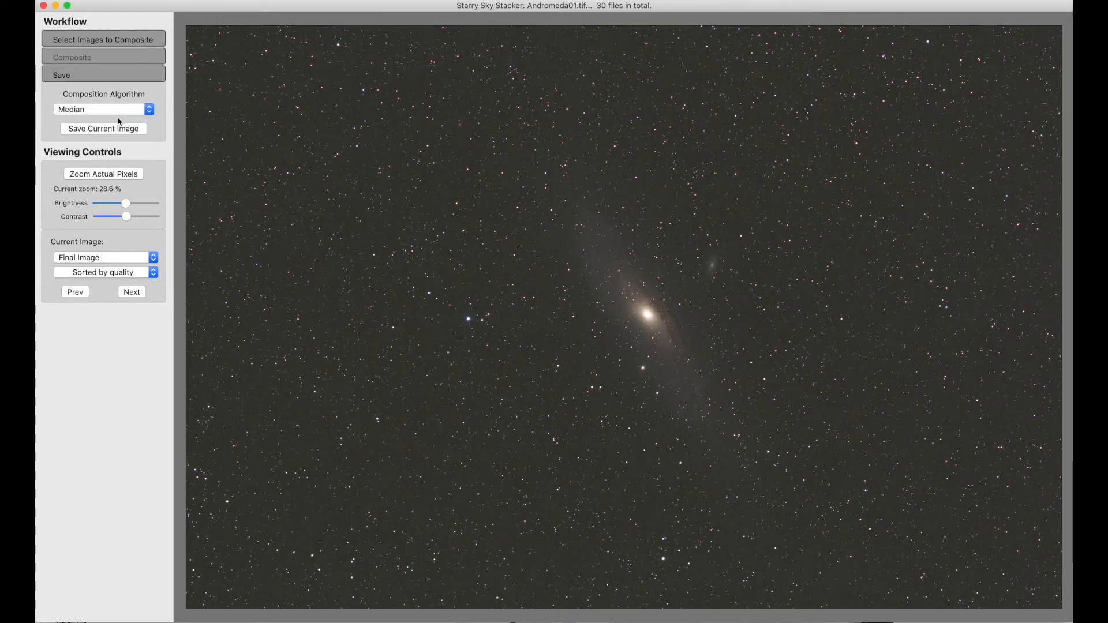
mouse_move(120, 122)
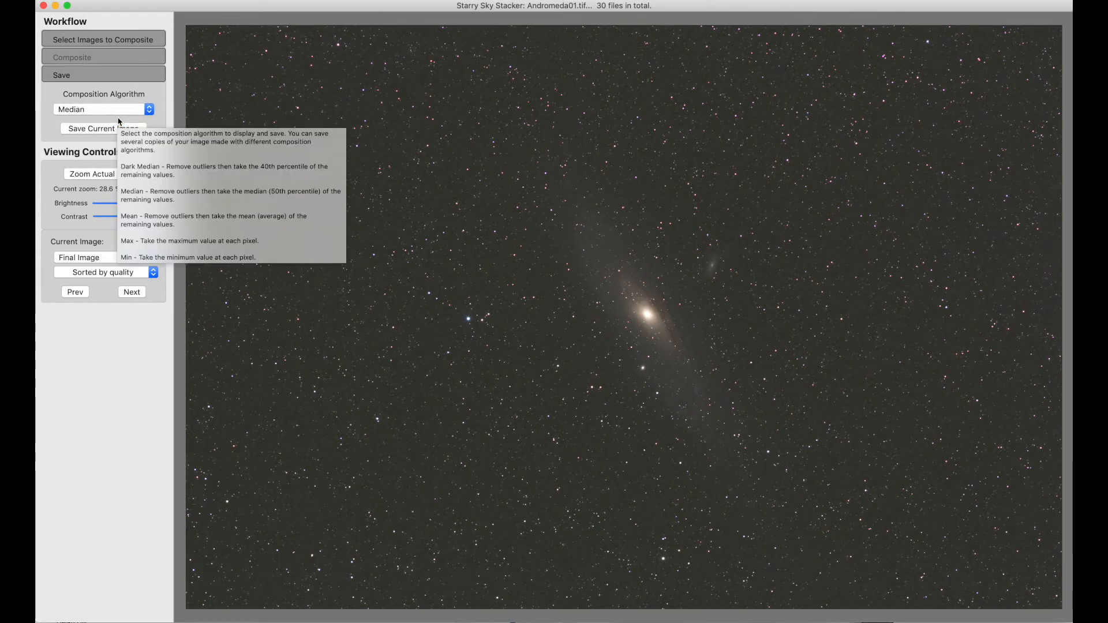
left_click(102, 109)
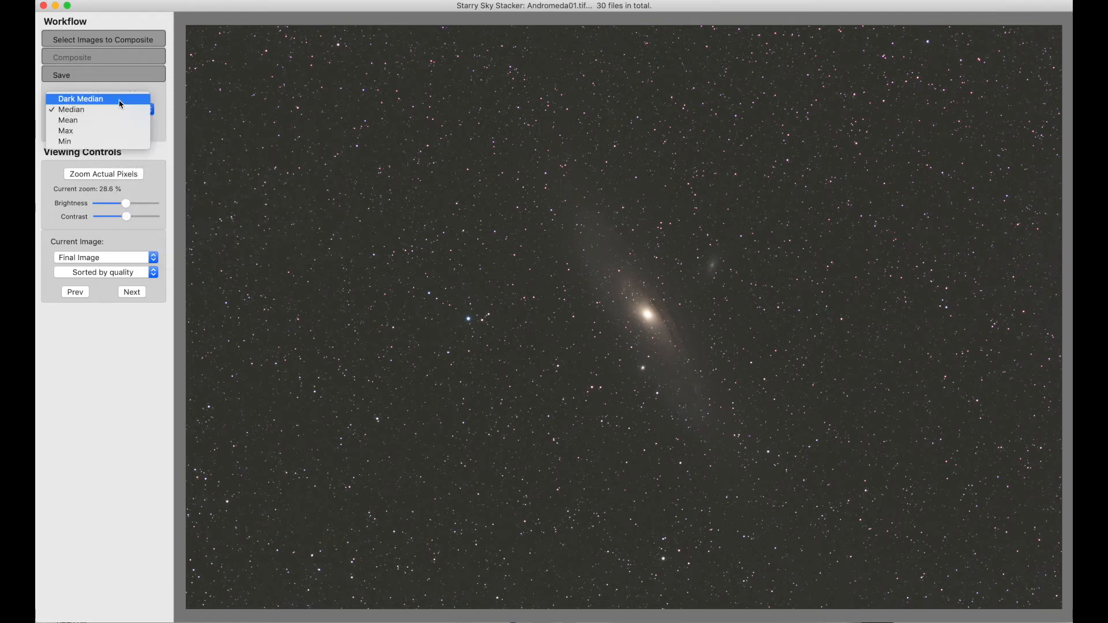
left_click(80, 99)
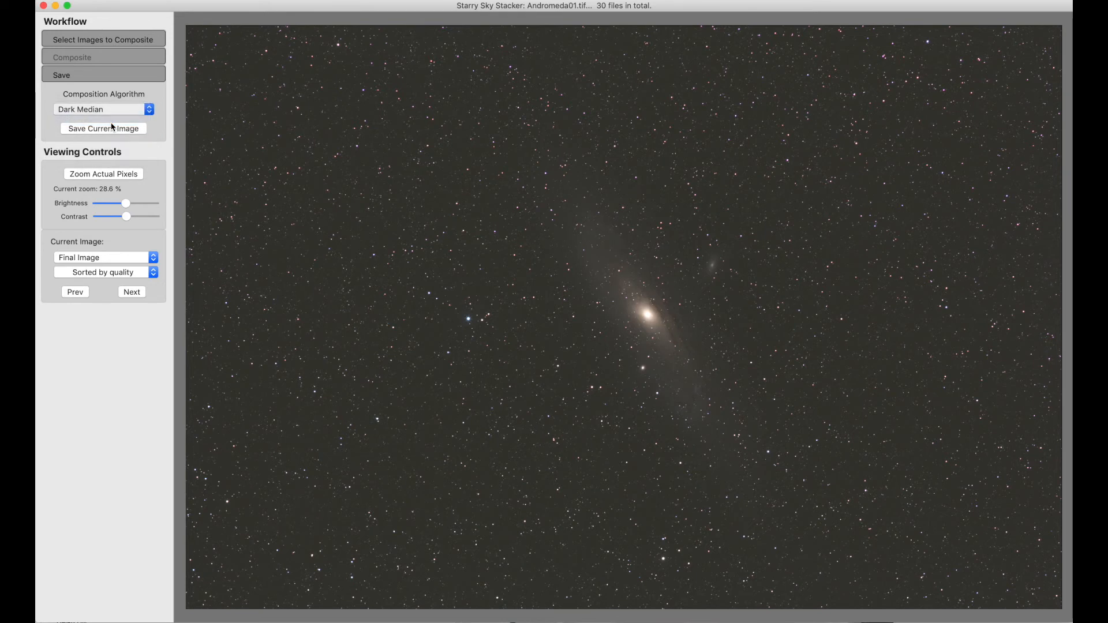
- View the composite under Median and Mean, ending with Max applied
left_click(103, 109)
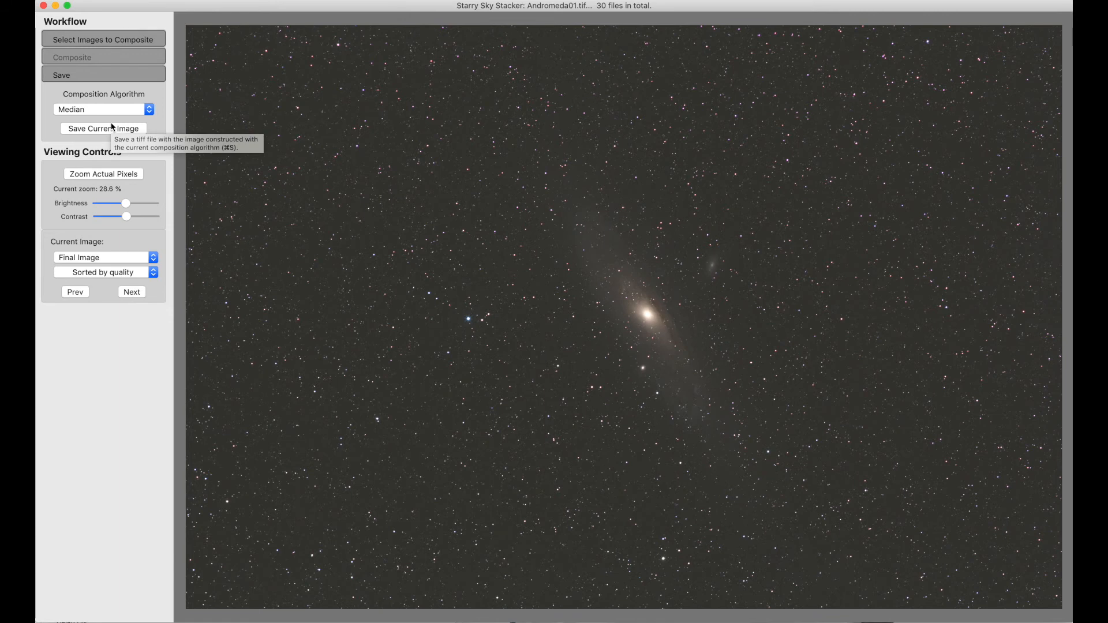
left_click(103, 109)
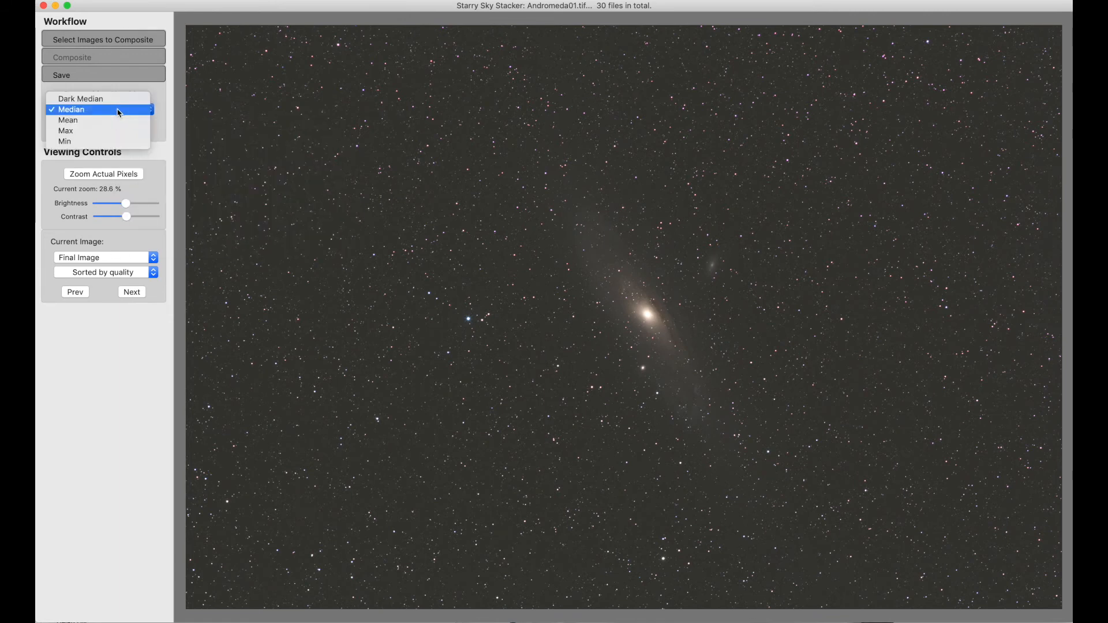
left_click(67, 120)
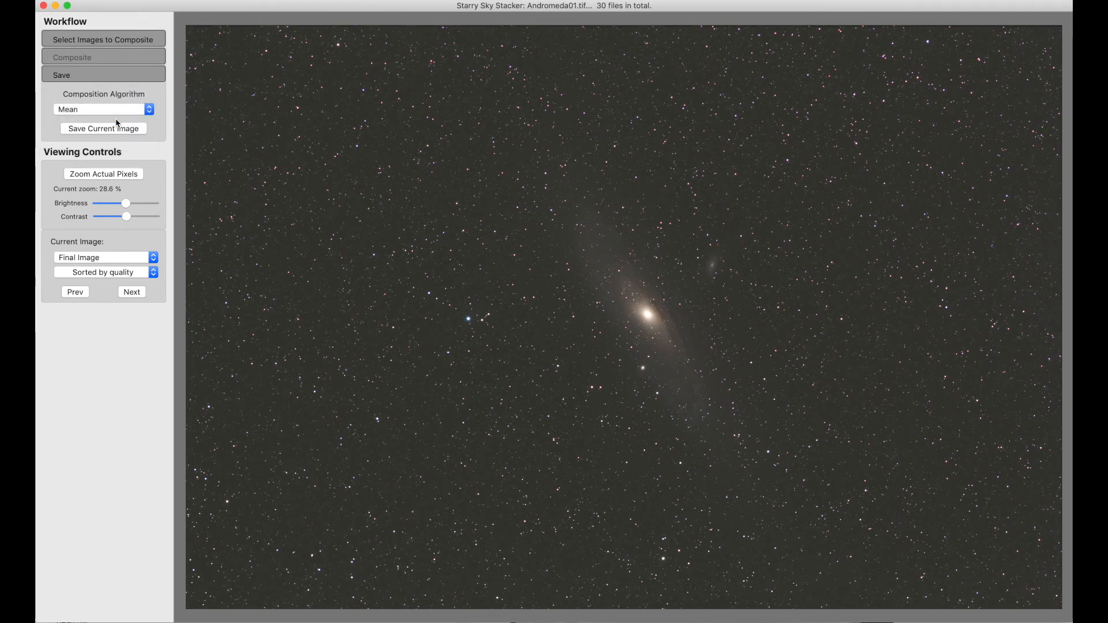
left_click(103, 109)
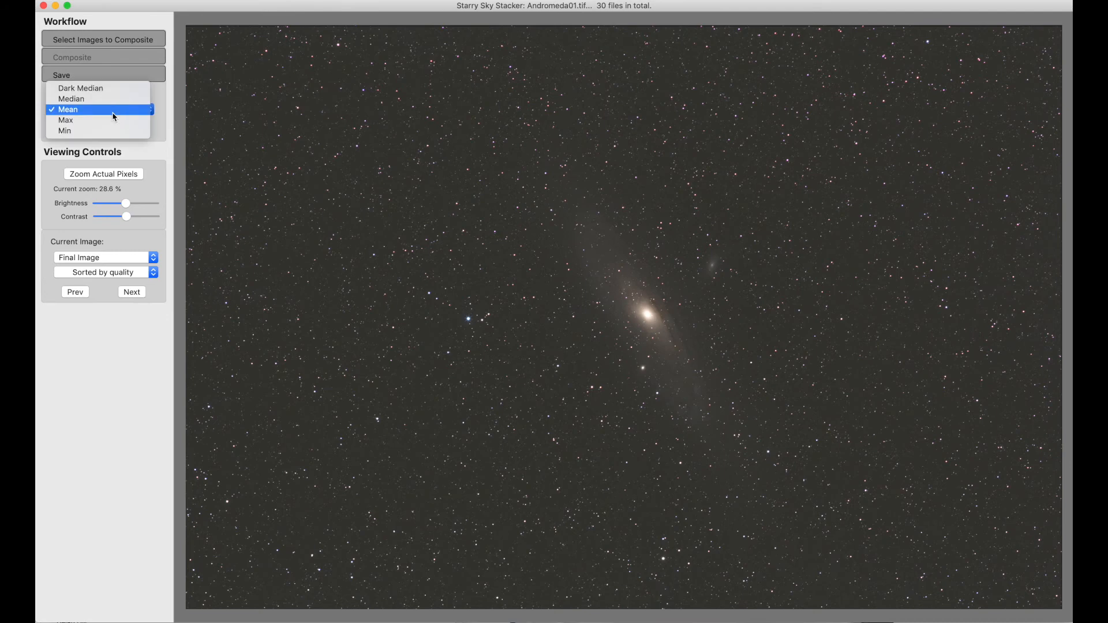
left_click(66, 120)
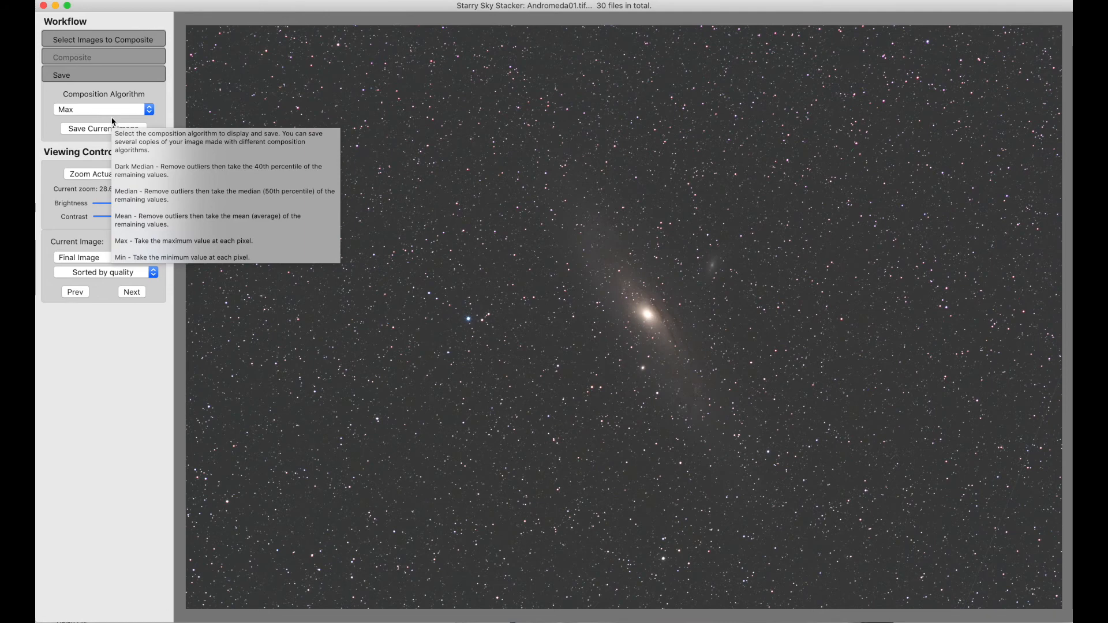
mouse_move(163, 134)
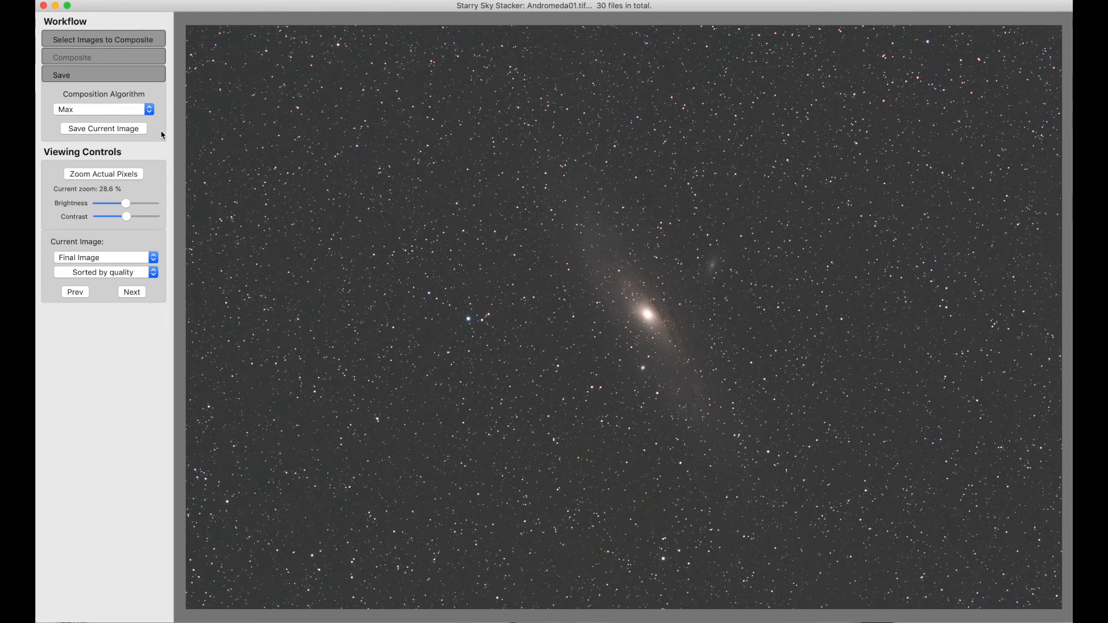
- Switch the composite to the Min algorithm, darker than Max
left_click(103, 109)
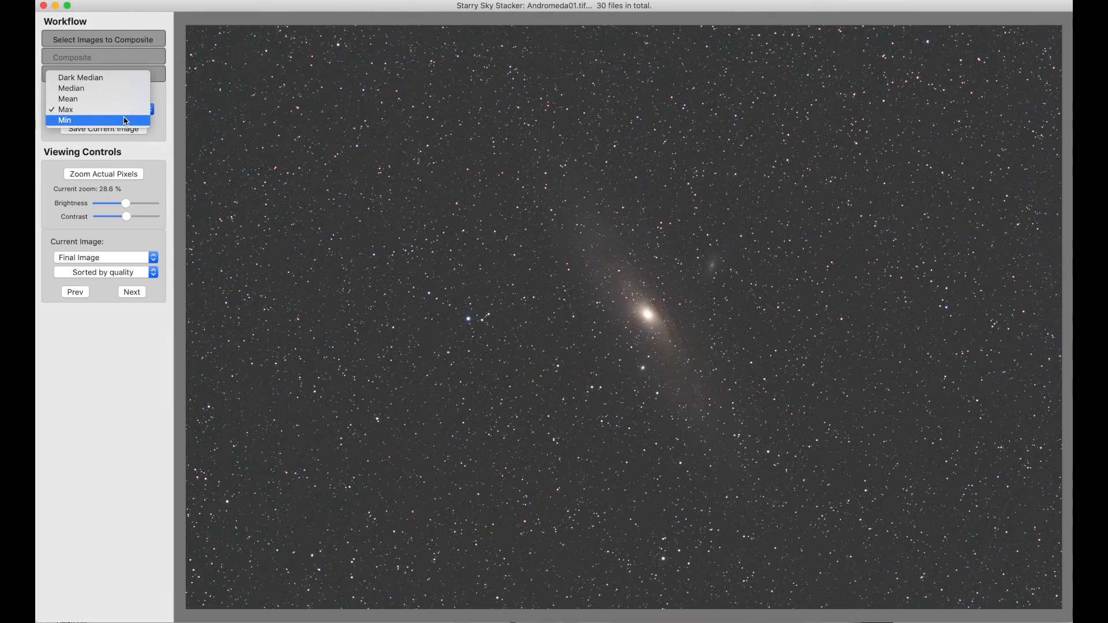
left_click(65, 121)
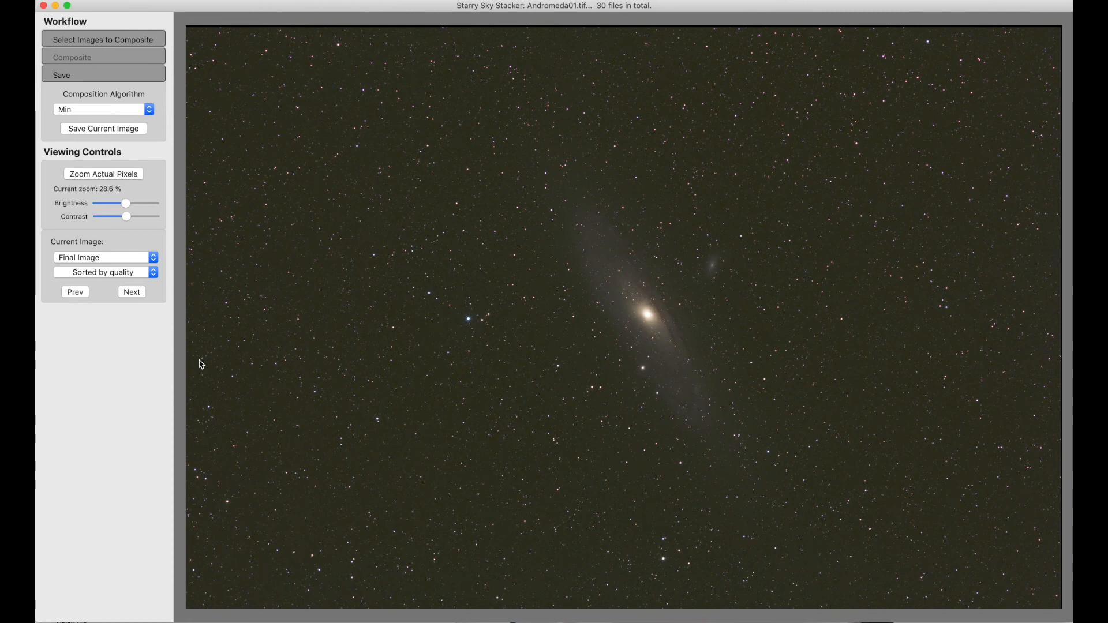
mouse_move(223, 351)
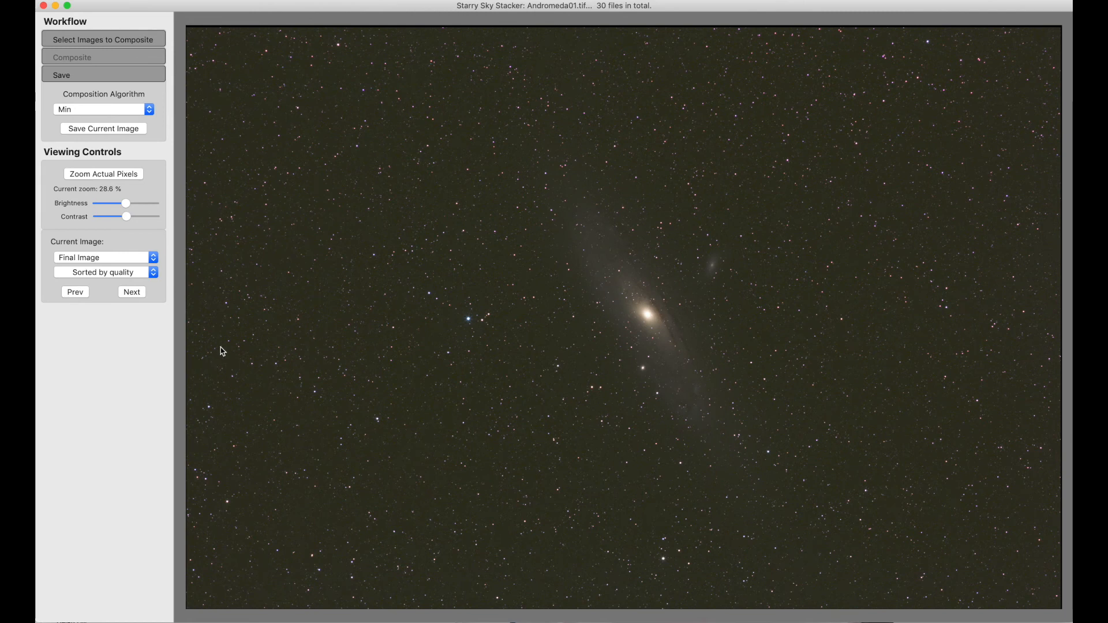
left_click(102, 109)
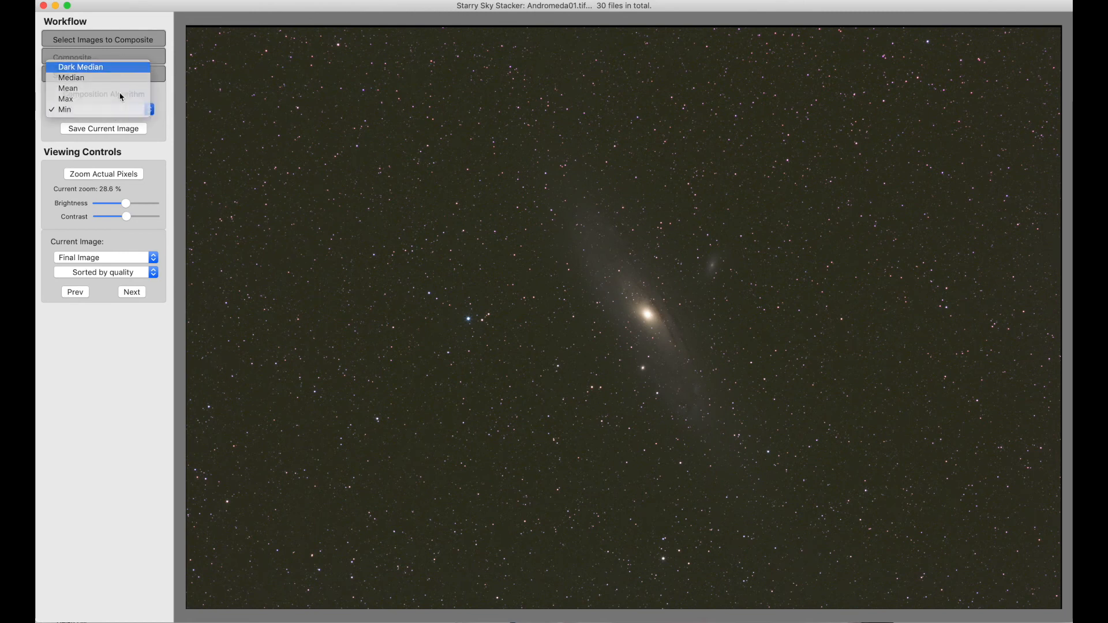
- Save the Dark Median composite as Andromeda01-Dark Median.tif
left_click(81, 67)
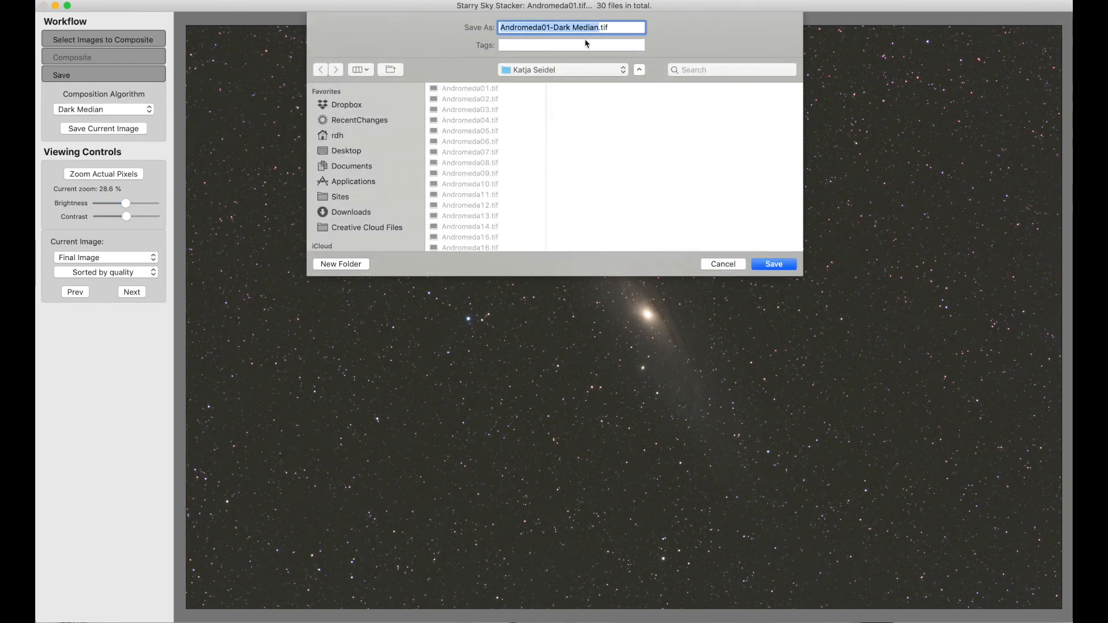
left_click(773, 263)
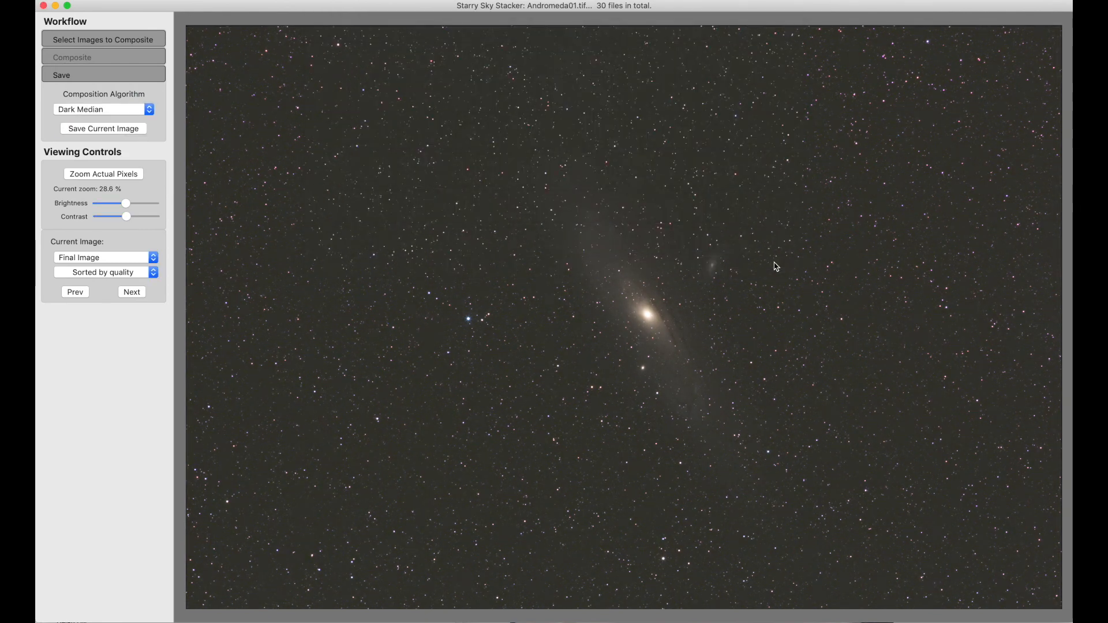
- Switch to Mean and save the composite as Andromeda01-Mean.tif
left_click(103, 109)
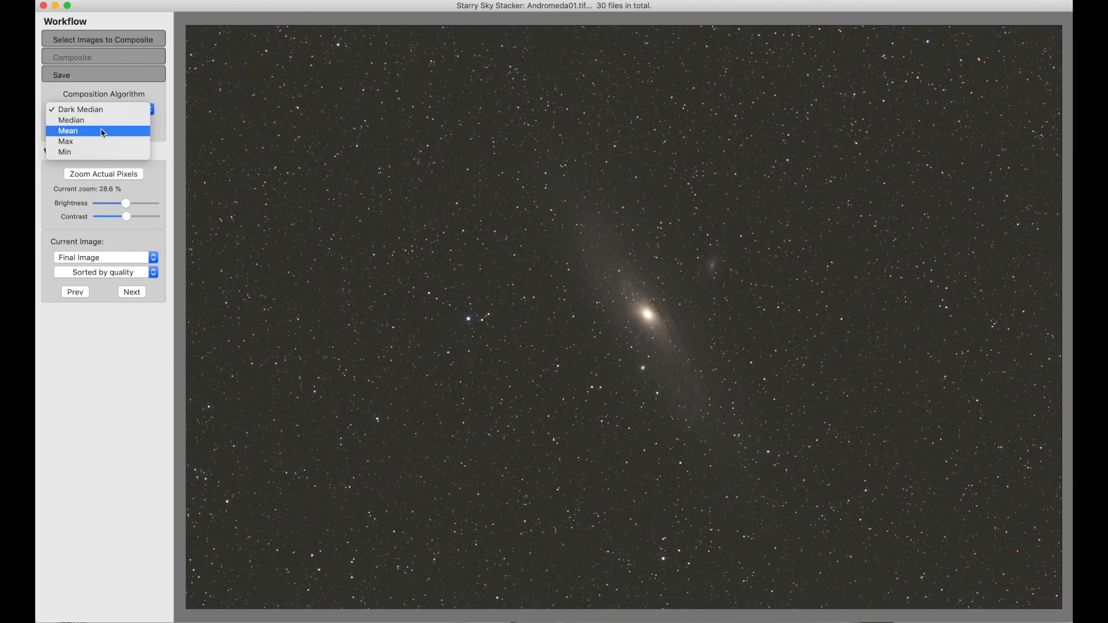
left_click(67, 131)
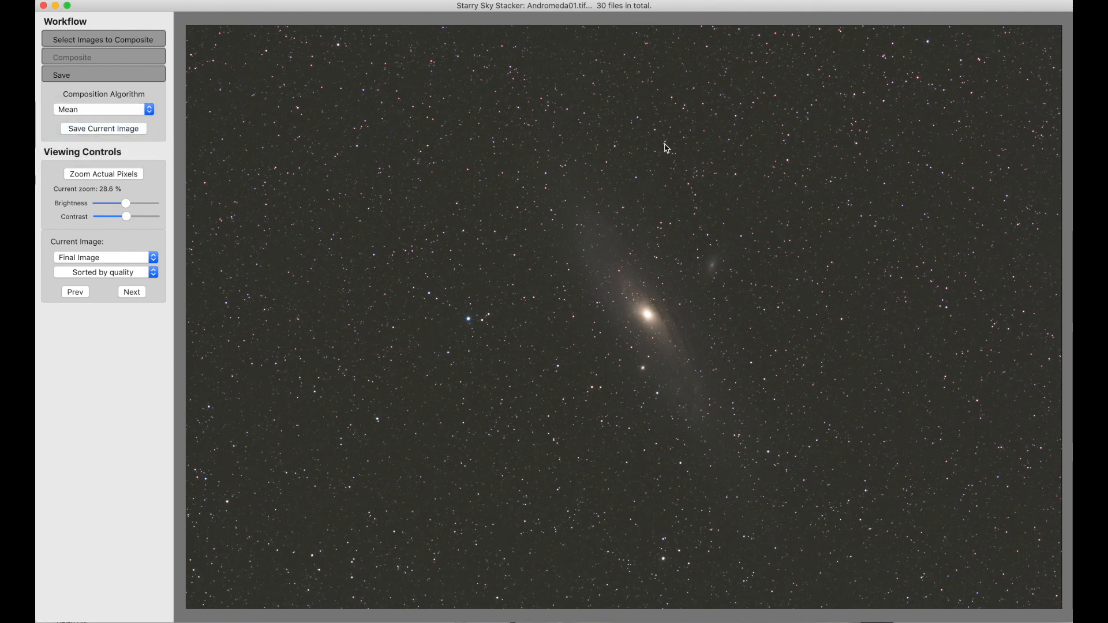
left_click(103, 128)
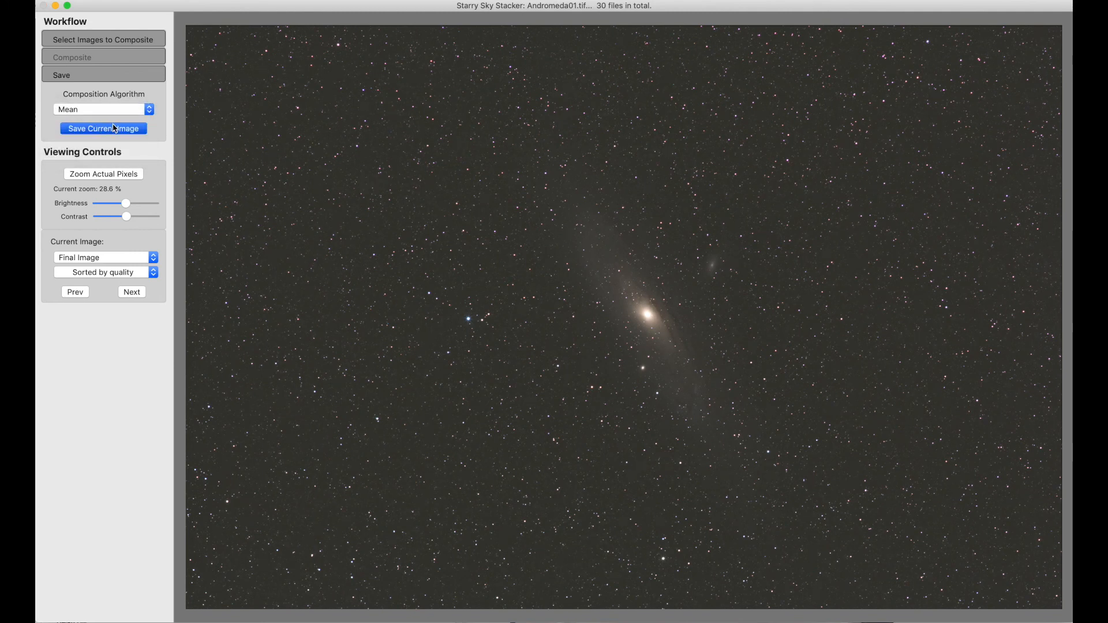
left_click(103, 128)
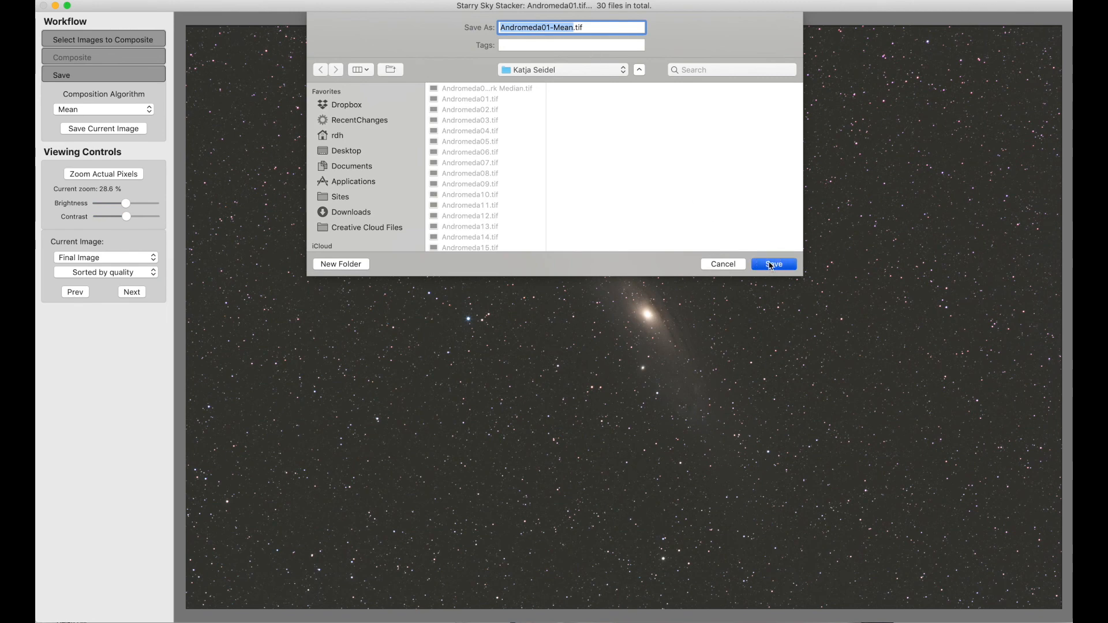
left_click(773, 264)
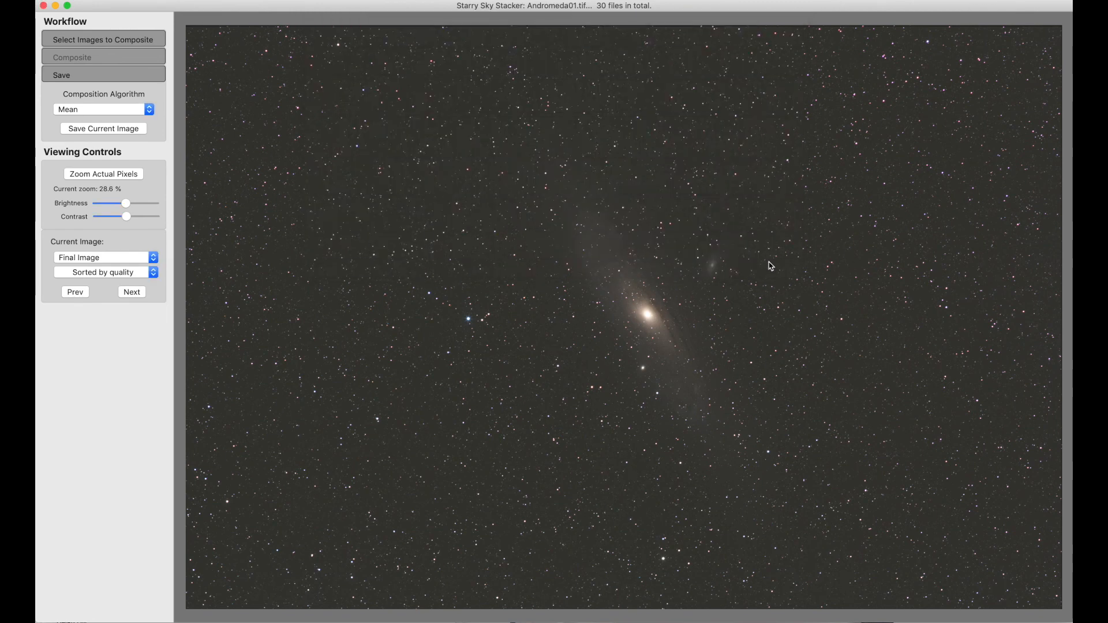